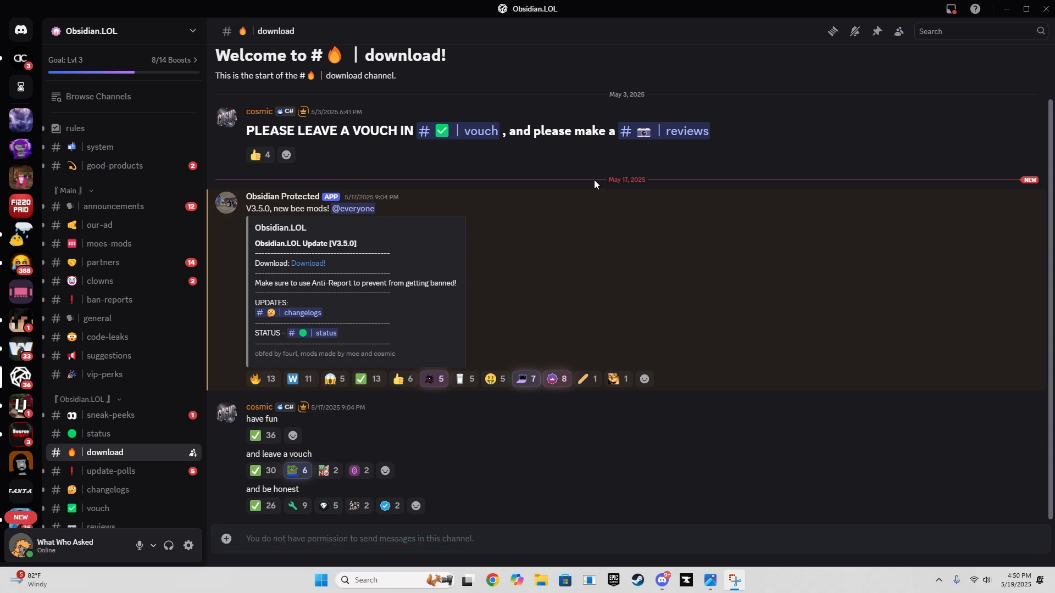
mouse_move(554, 181)
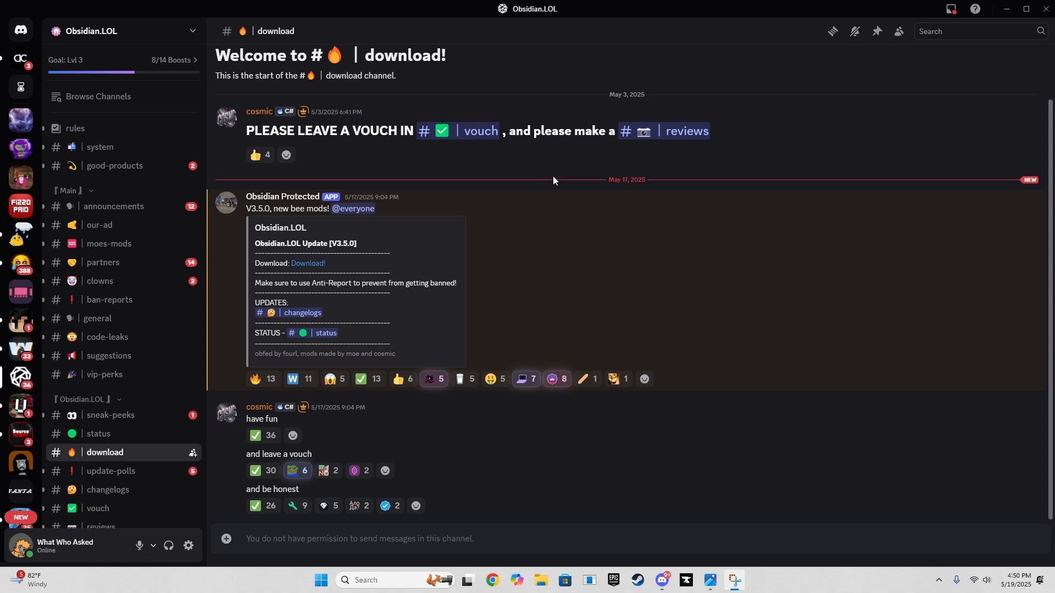
mouse_move(476, 177)
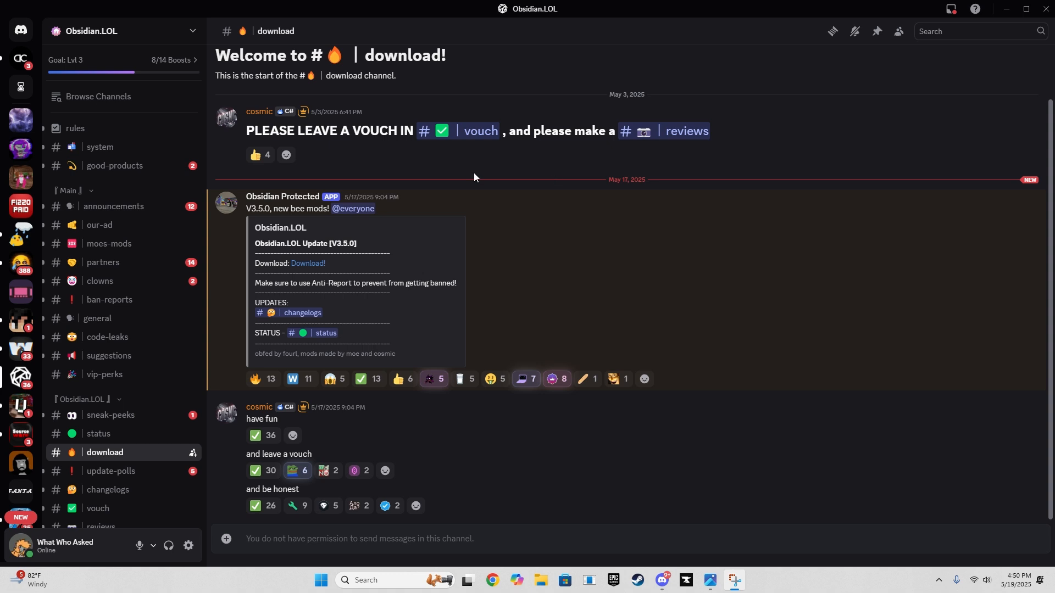
mouse_move(414, 266)
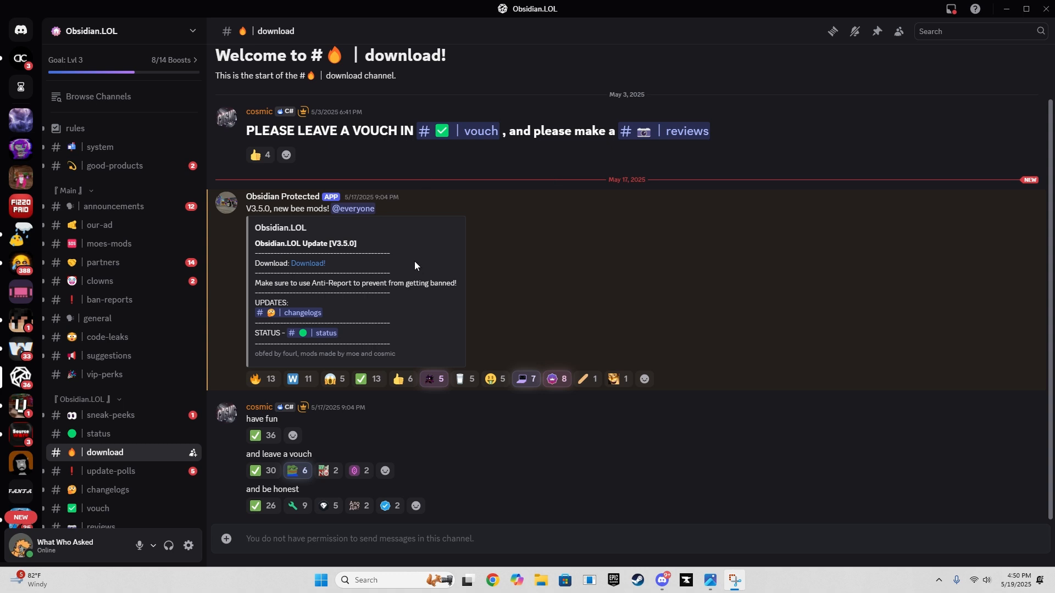
mouse_move(242, 436)
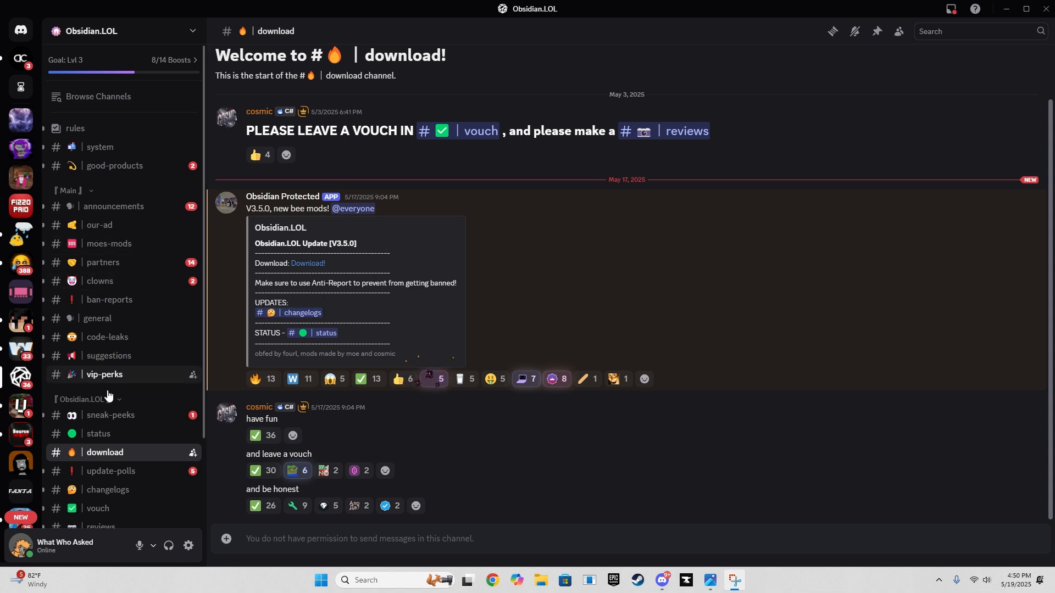
Check the status channel's DO NOT USE! warning, then return to the download channel.
left_click(98, 433)
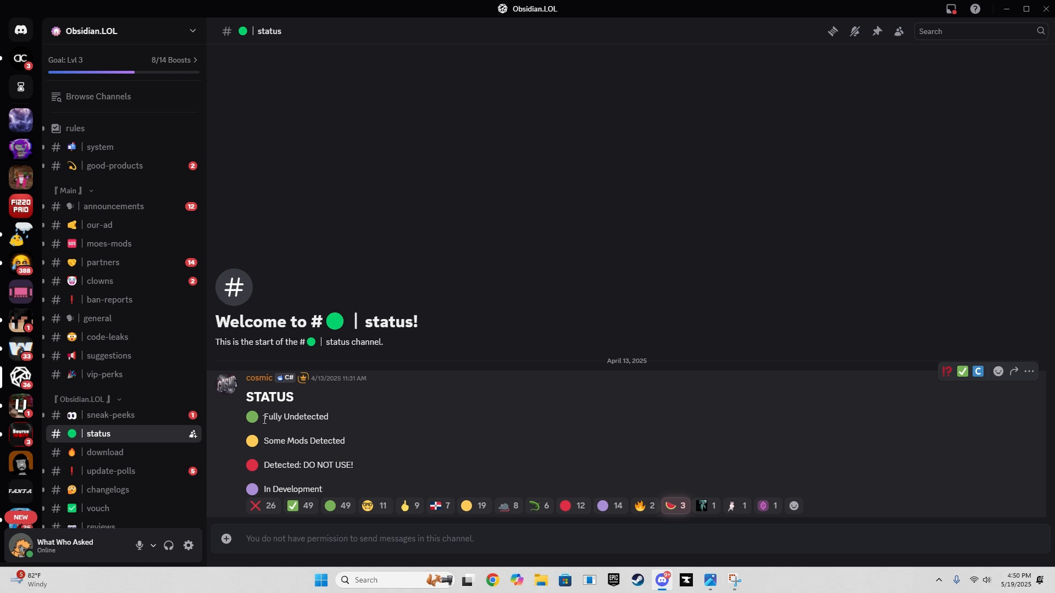
double_click(294, 416)
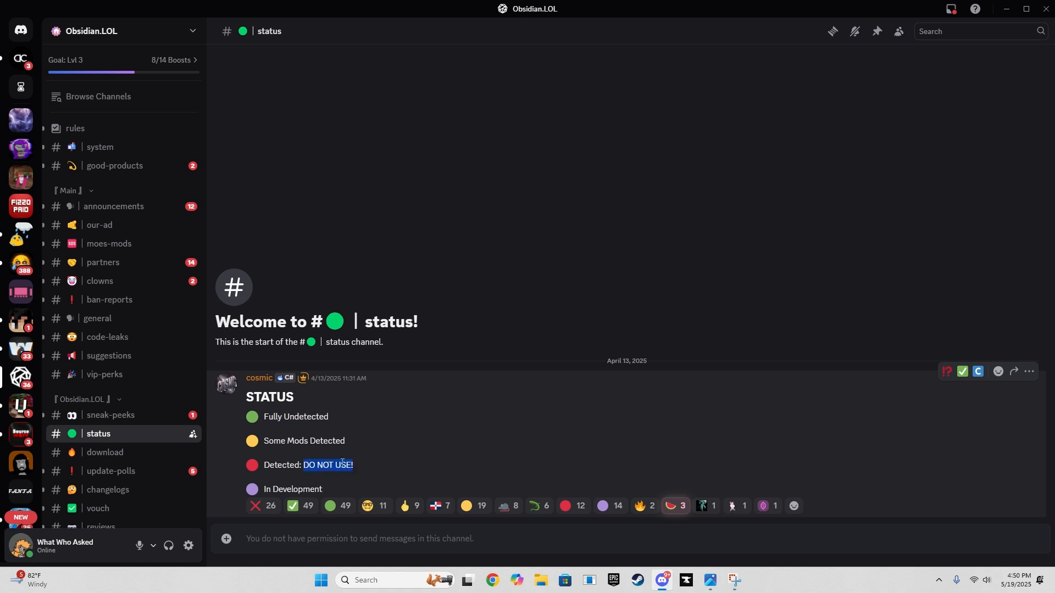
mouse_move(355, 465)
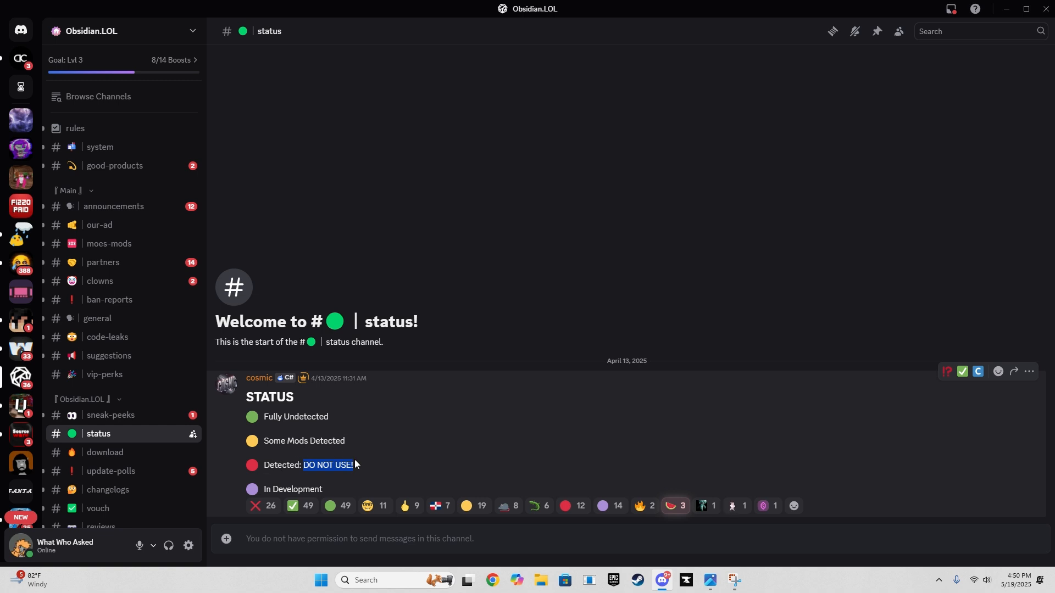
left_click(106, 452)
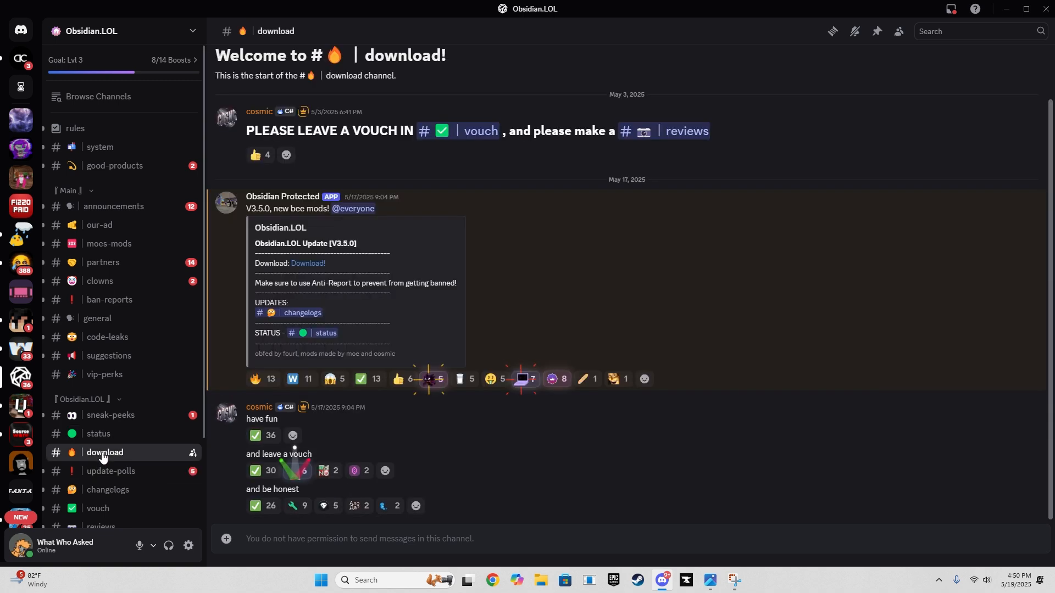
mouse_move(307, 263)
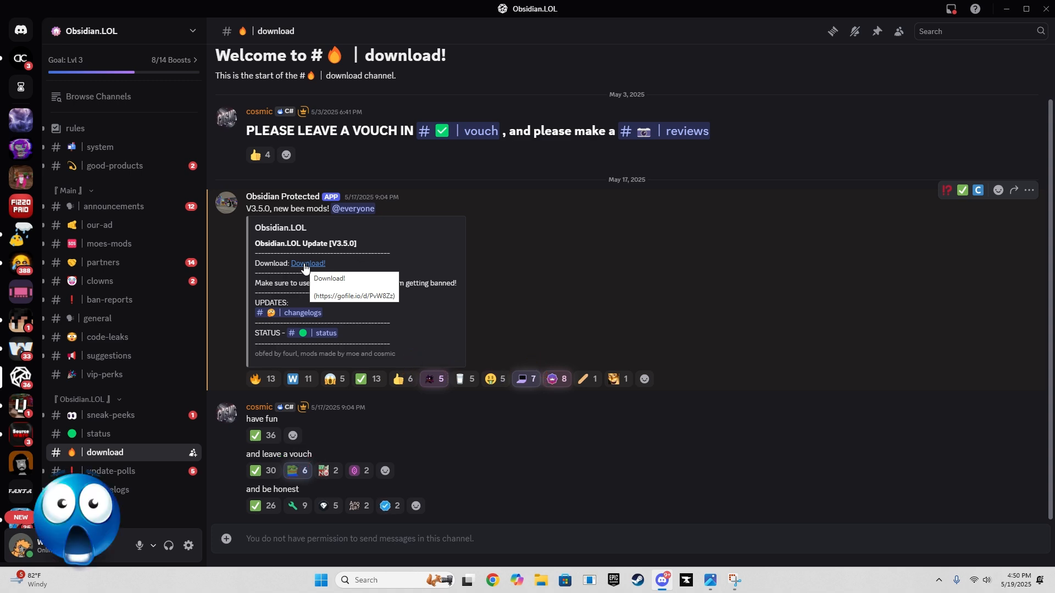
From Steam's Library, browse Gorilla Tag's local game files.
left_click(637, 585)
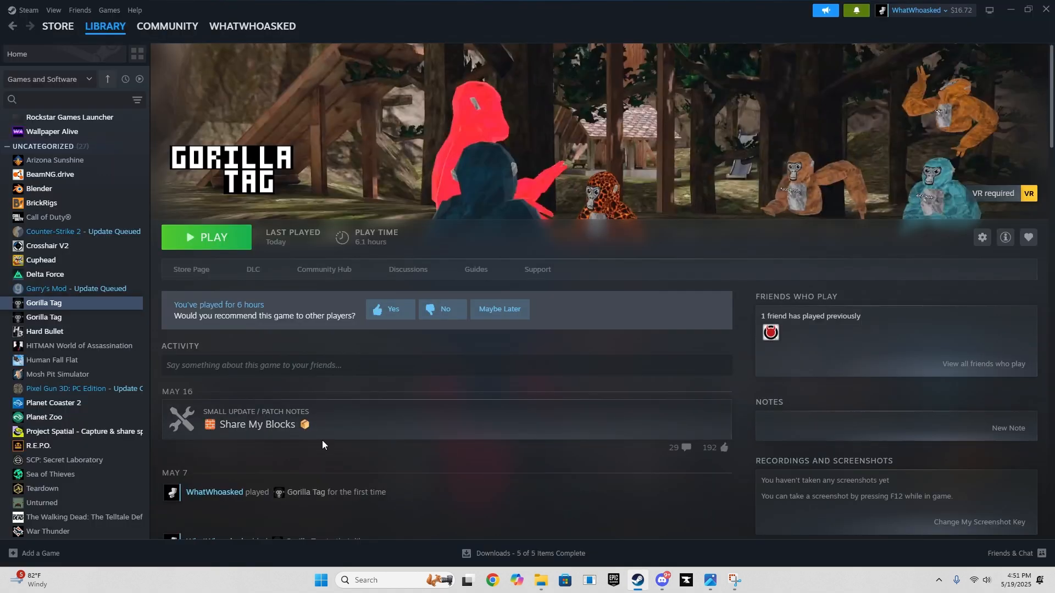
right_click(44, 304)
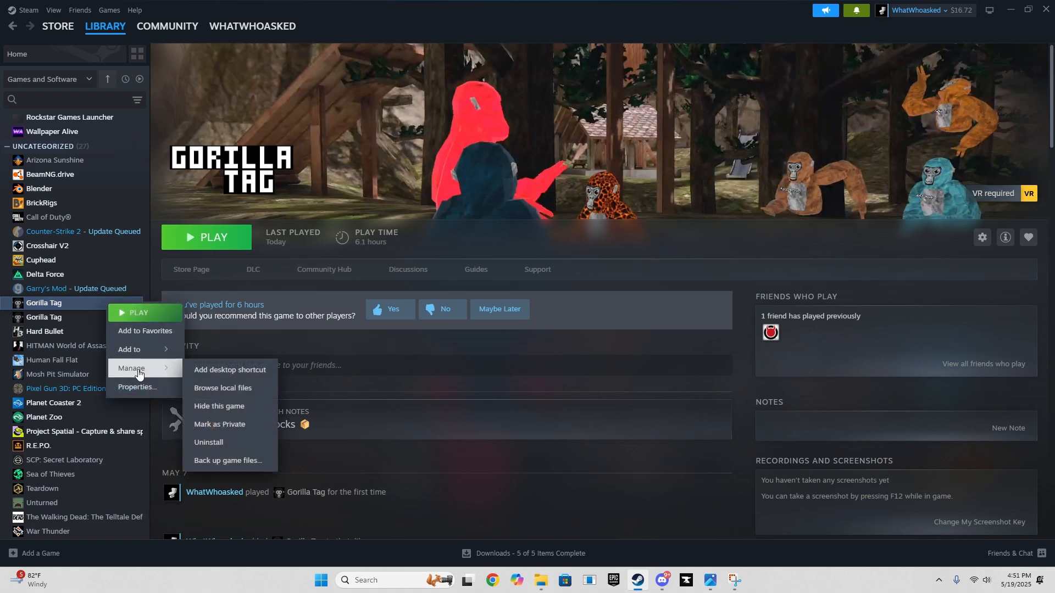
left_click(222, 388)
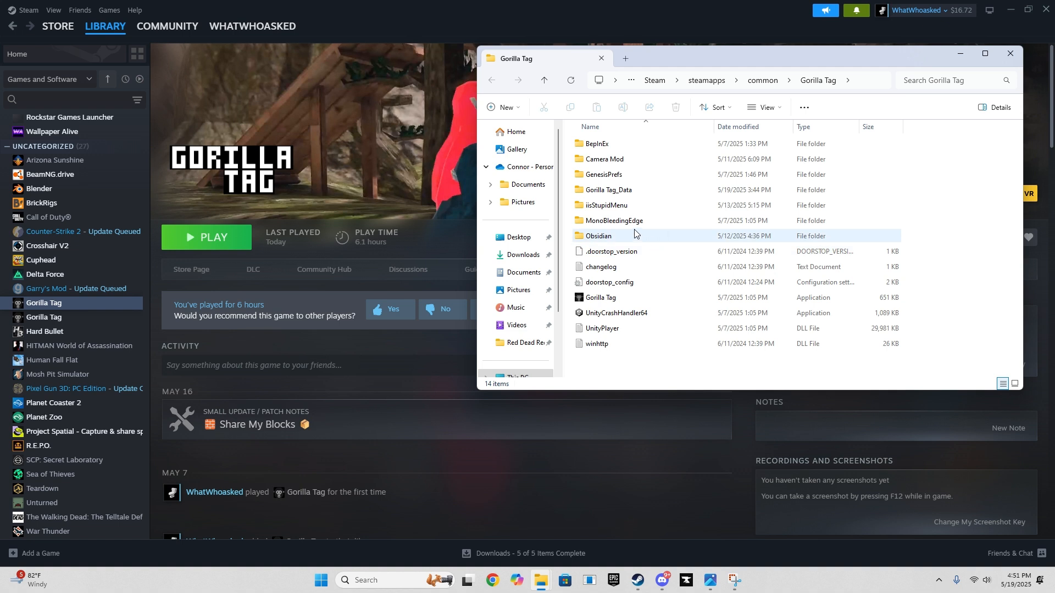
mouse_move(625, 179)
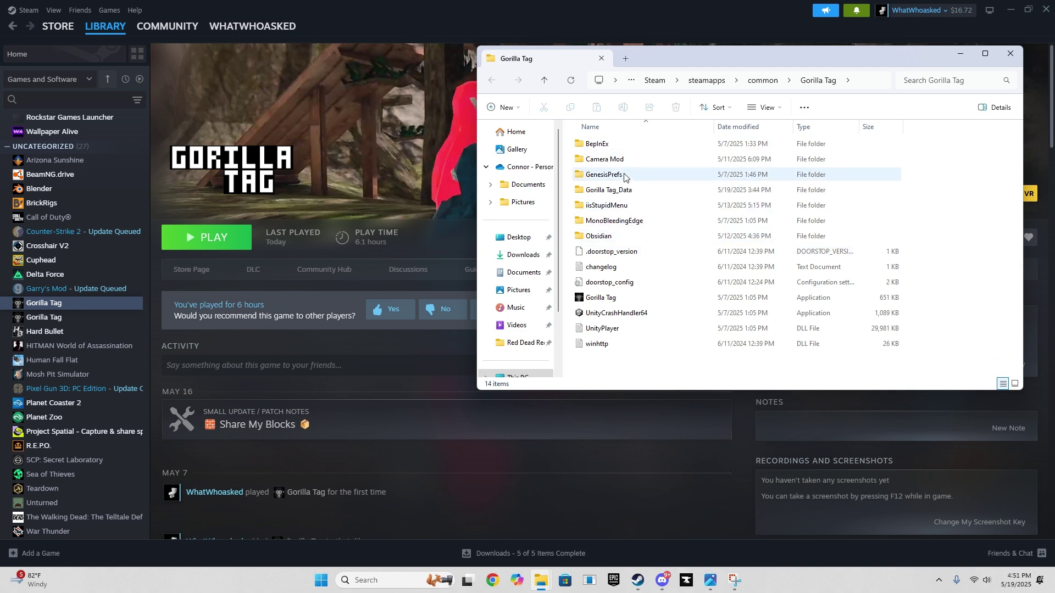
Open the BepInEx folder inside Gorilla Tag's install folder.
left_click(596, 143)
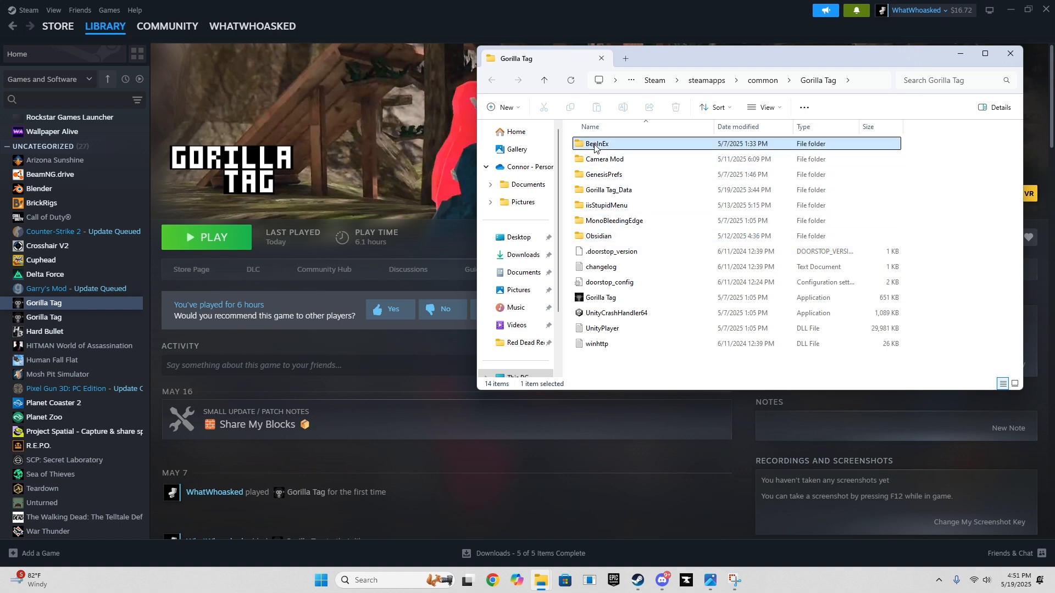
double_click(597, 143)
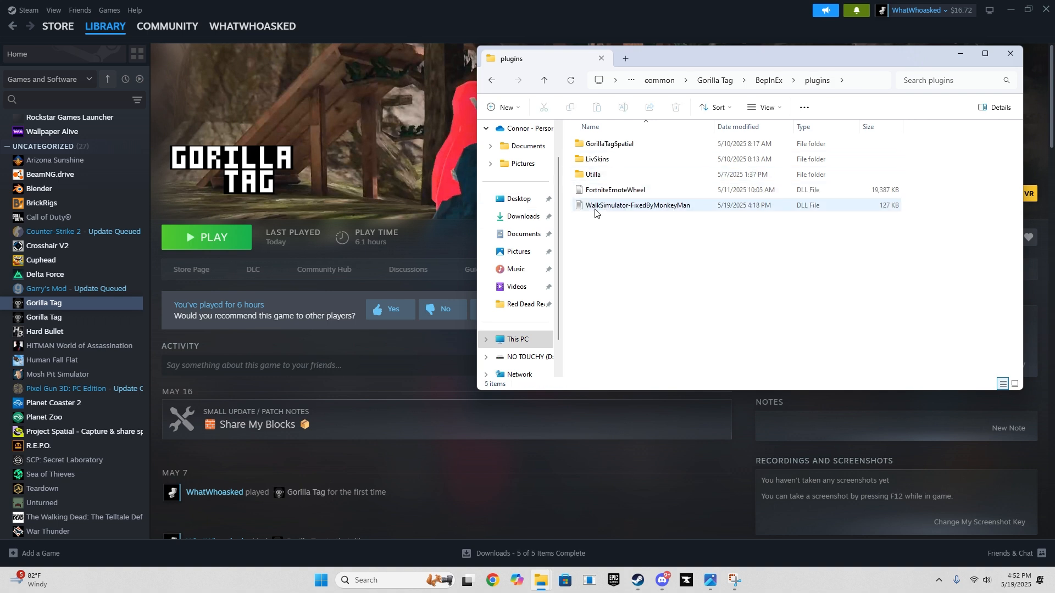
mouse_move(539, 580)
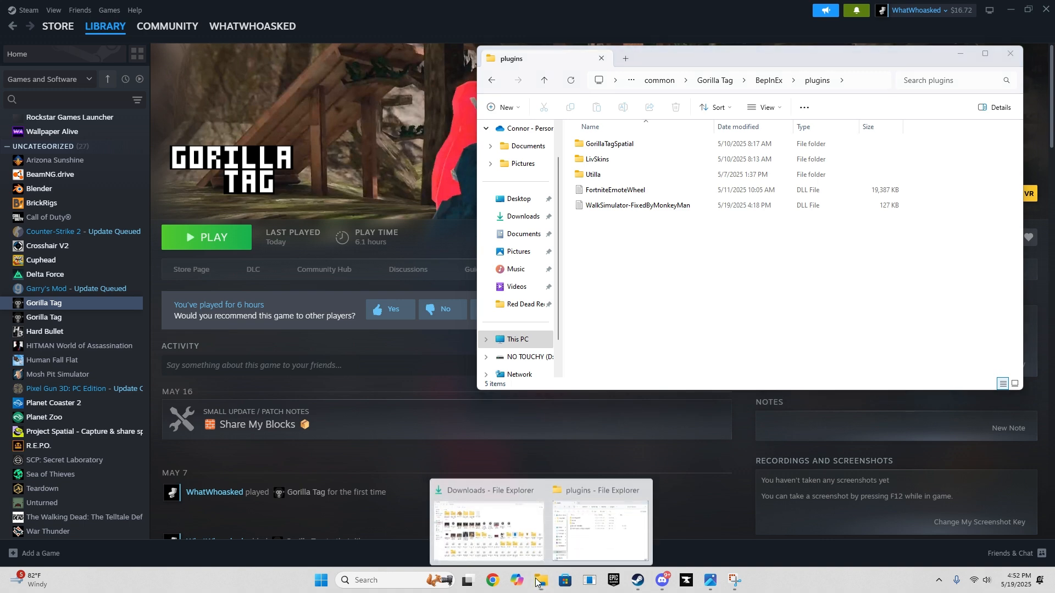
Select Obsidian V3.5.0 in Downloads and bring the plugins folder window back up.
left_click(488, 521)
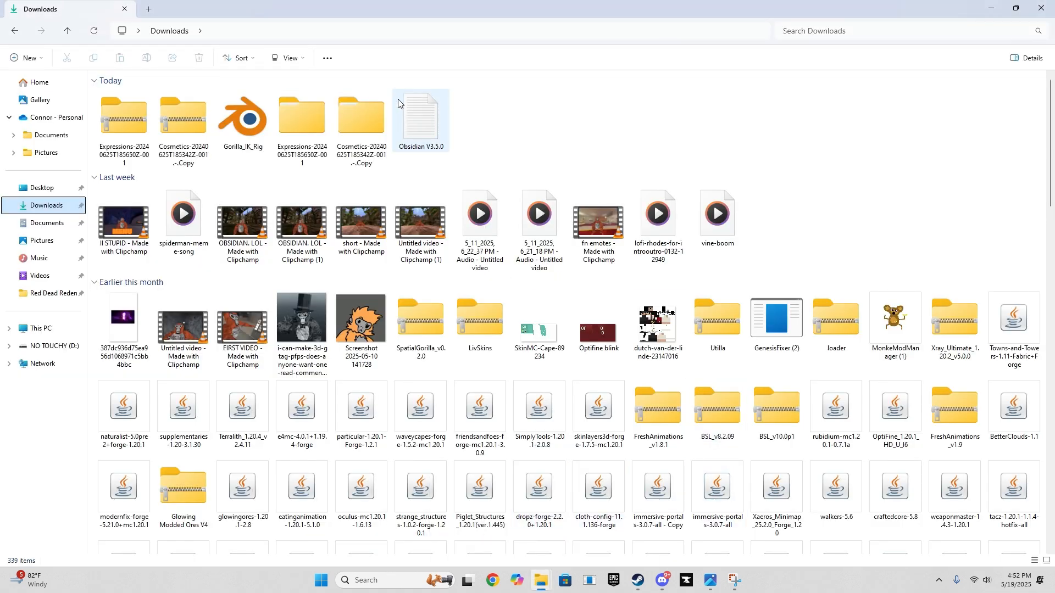
left_click(420, 121)
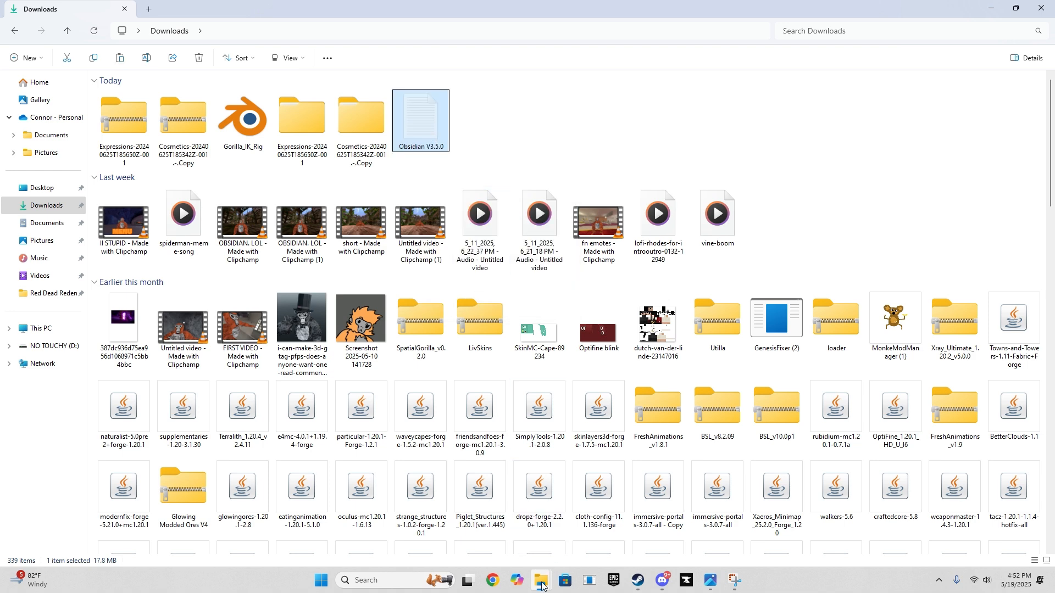
left_click(541, 580)
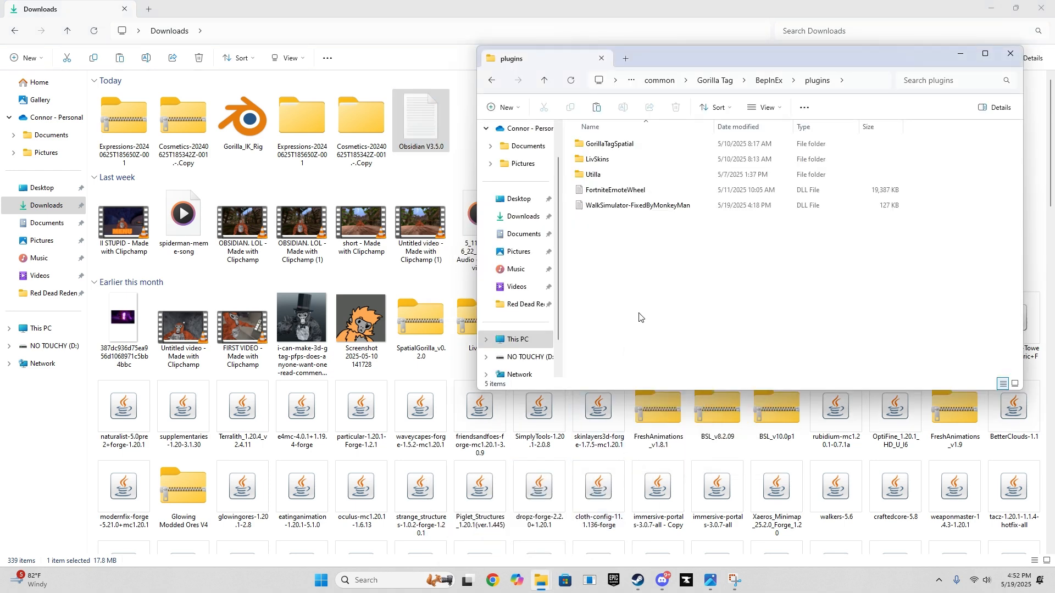